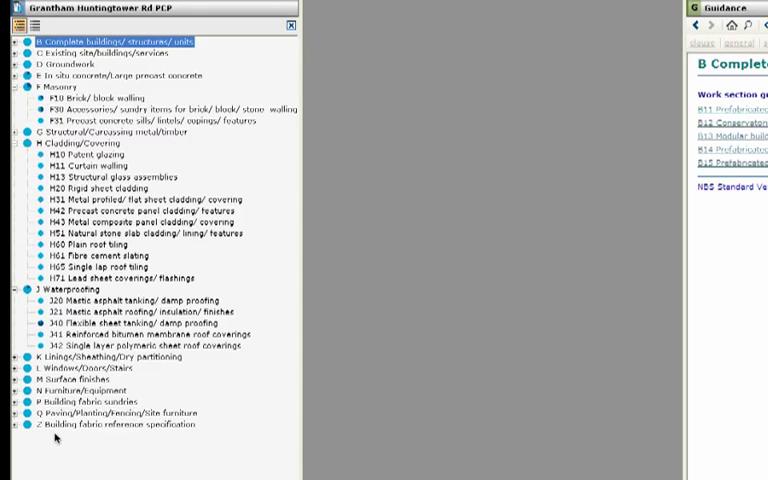
Select the D40 Embedded retaining walls reference and bring up its actions
{"action": "scroll", "scroll_direction": "down", "scroll_amount": 3}
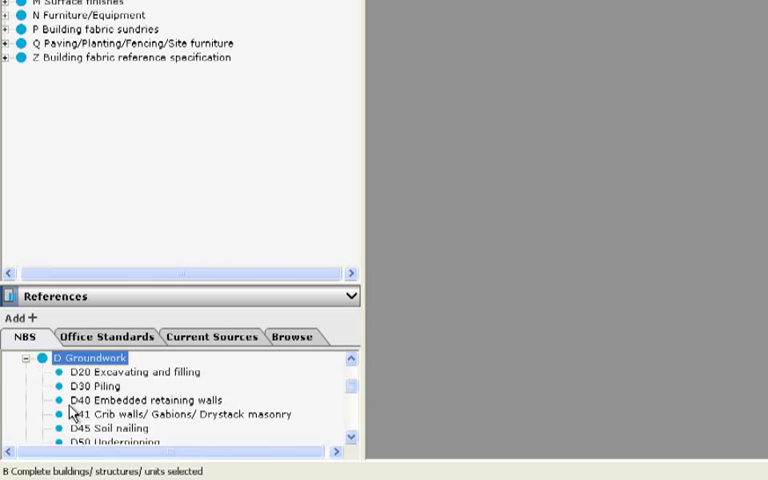
{"action": "left_click", "coordinate": [152, 397]}
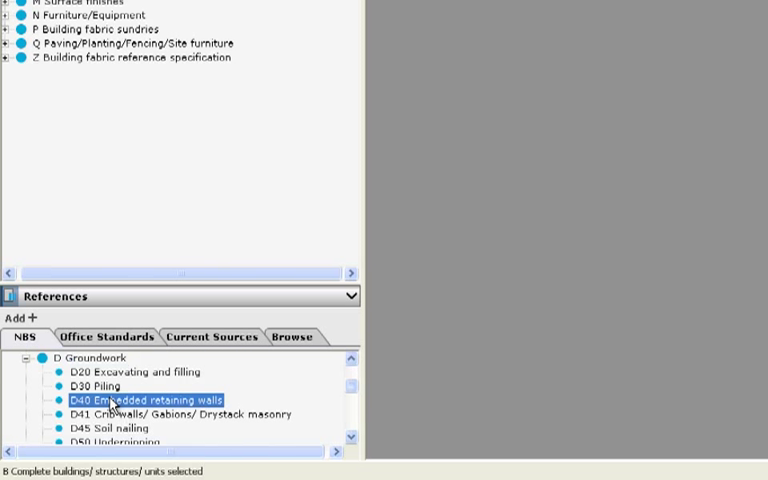
{"action": "right_click", "coordinate": [145, 397]}
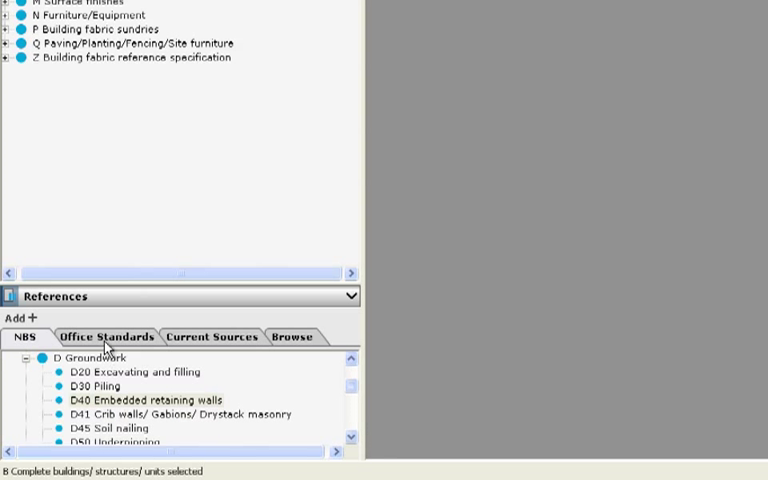
Check Office Standards and Current Sources references, then browse the NBS projects folder
{"action": "left_click", "coordinate": [106, 337]}
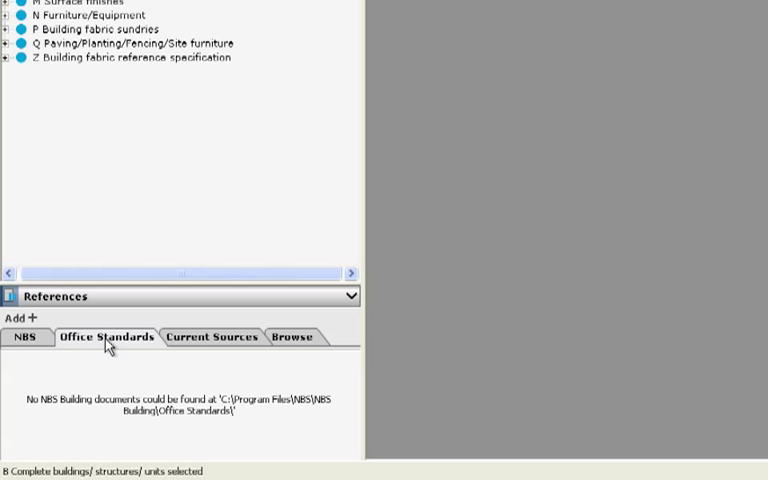
{"action": "left_click", "coordinate": [211, 336]}
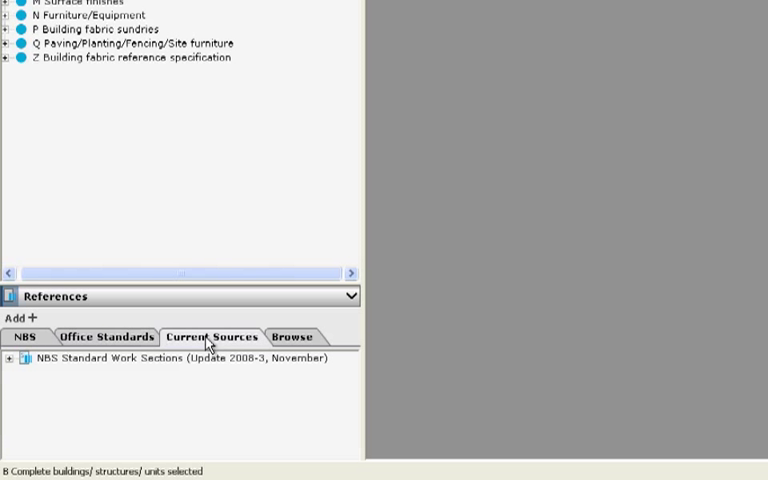
{"action": "left_click", "coordinate": [9, 358]}
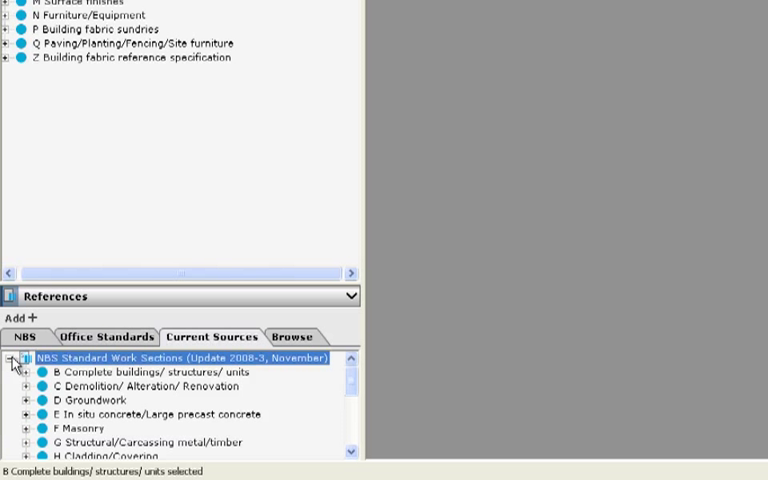
{"action": "left_click", "coordinate": [293, 337]}
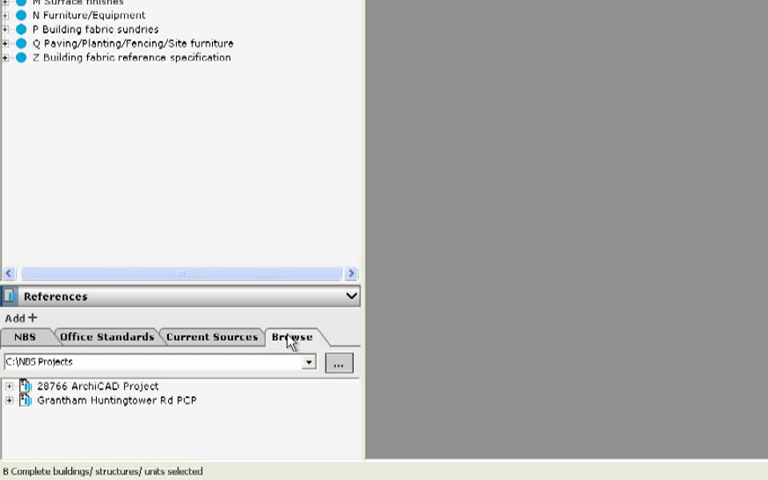
{"action": "mouse_move", "coordinate": [83, 393]}
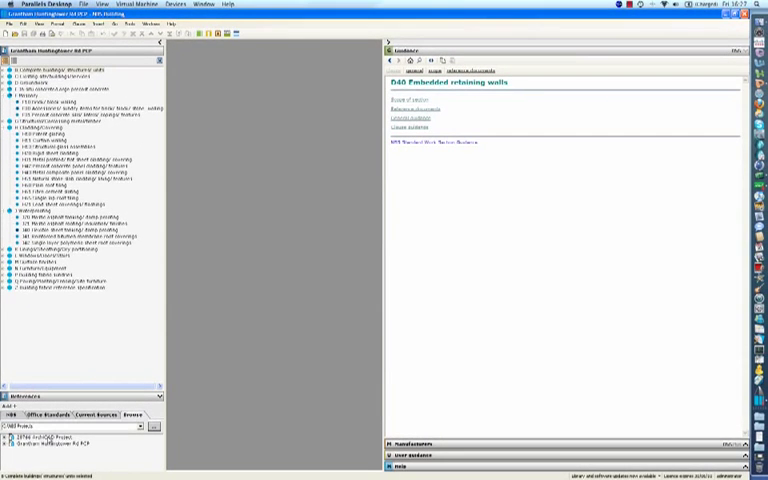
{"action": "mouse_move", "coordinate": [106, 248]}
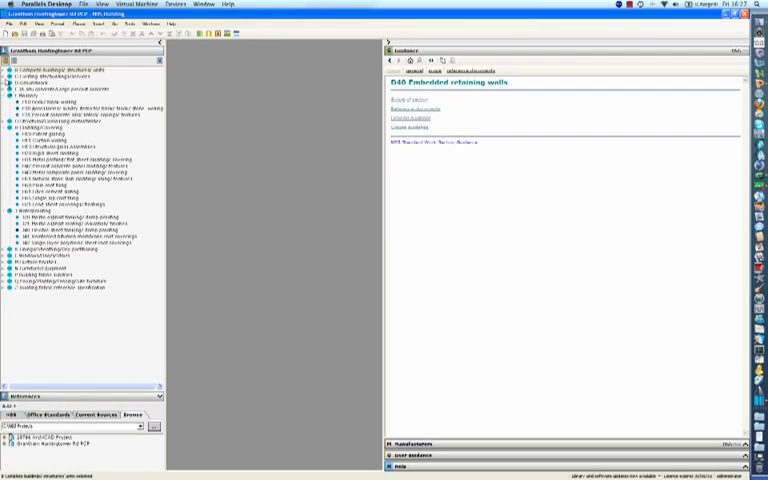
Expand D Groundwork and open D20 Excavating and filling
{"action": "left_click", "coordinate": [55, 90]}
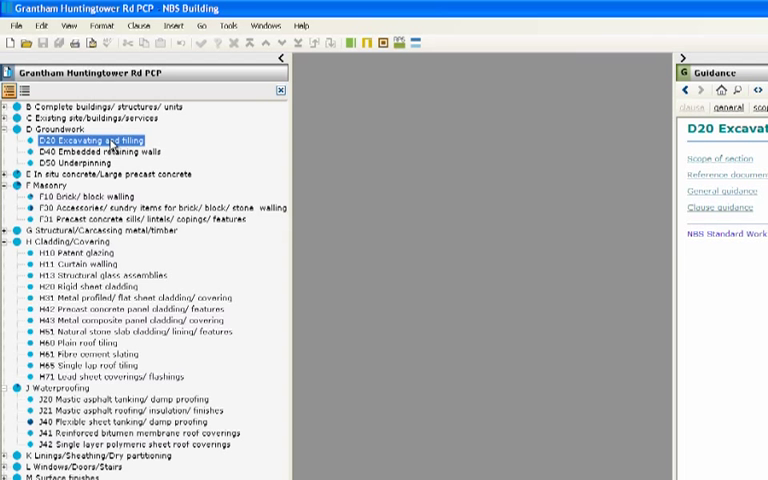
{"action": "double_click", "coordinate": [94, 140]}
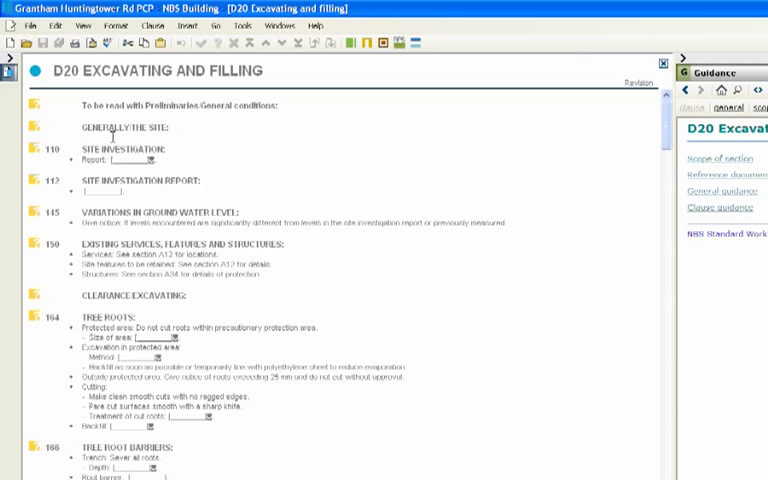
Start a new clause from the insert options in the J40 tanking section
{"action": "left_click", "coordinate": [186, 25]}
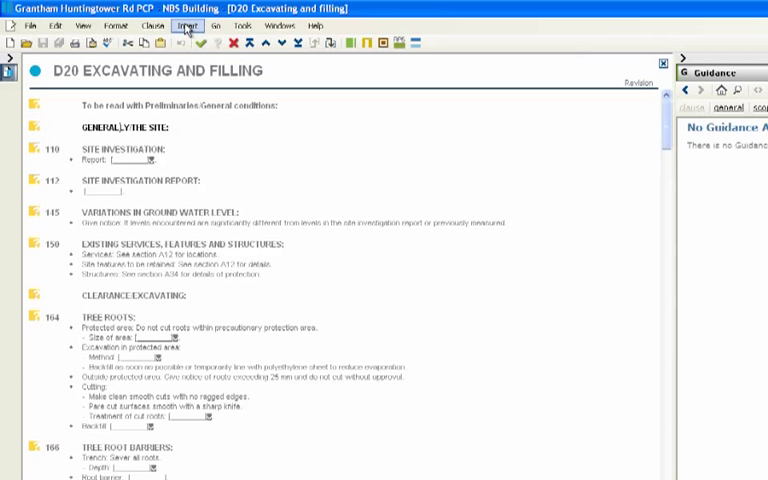
{"action": "left_click", "coordinate": [188, 25]}
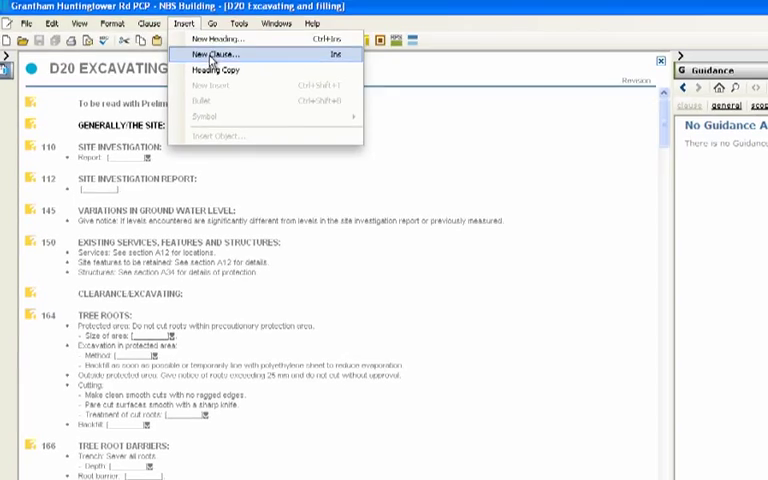
{"action": "left_click", "coordinate": [214, 54]}
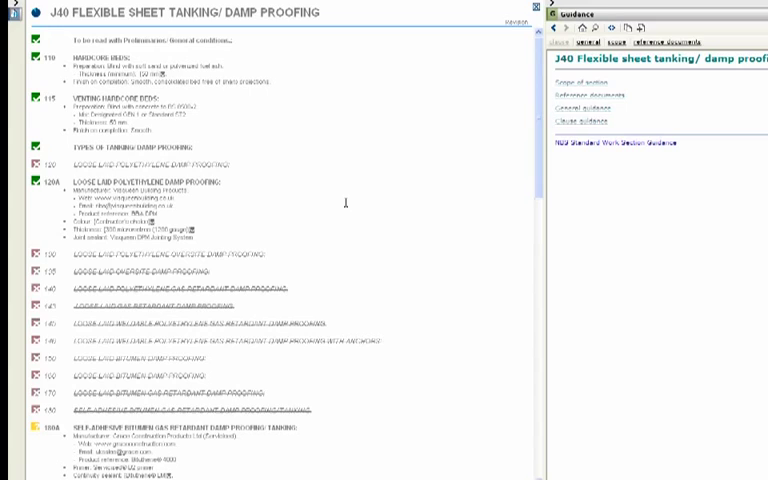
Scroll down through the J40 tanking clauses and back up
{"action": "scroll", "scroll_direction": "down", "scroll_amount": 3}
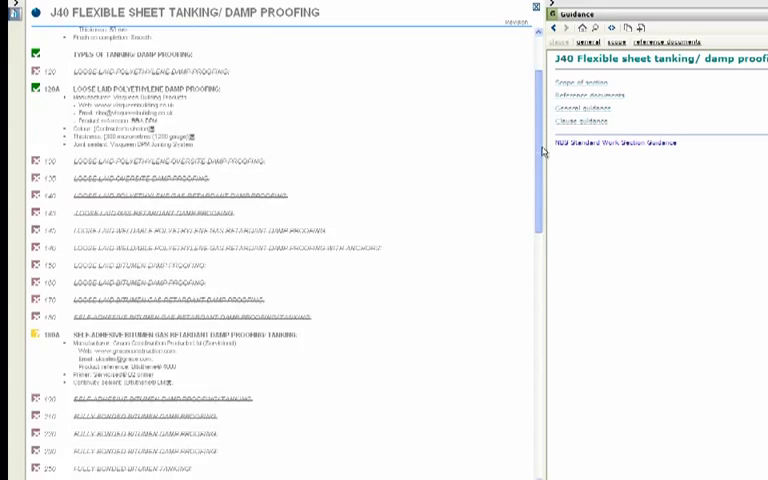
{"action": "scroll", "scroll_direction": "down", "scroll_amount": 3}
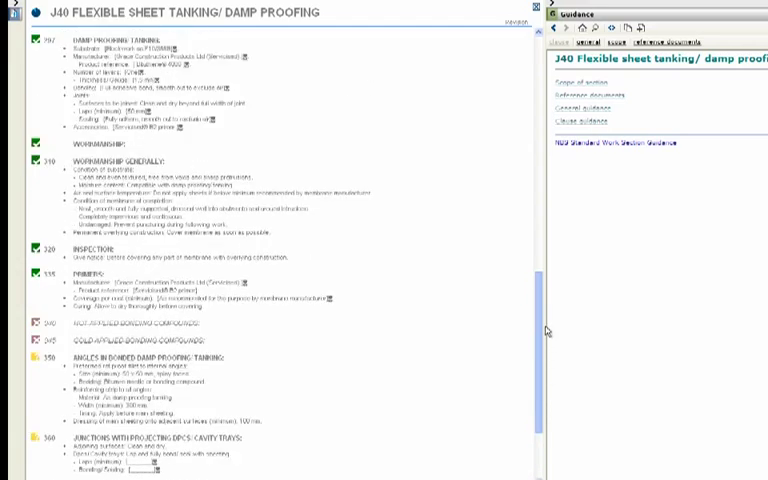
{"action": "scroll", "scroll_direction": "up", "scroll_amount": 3}
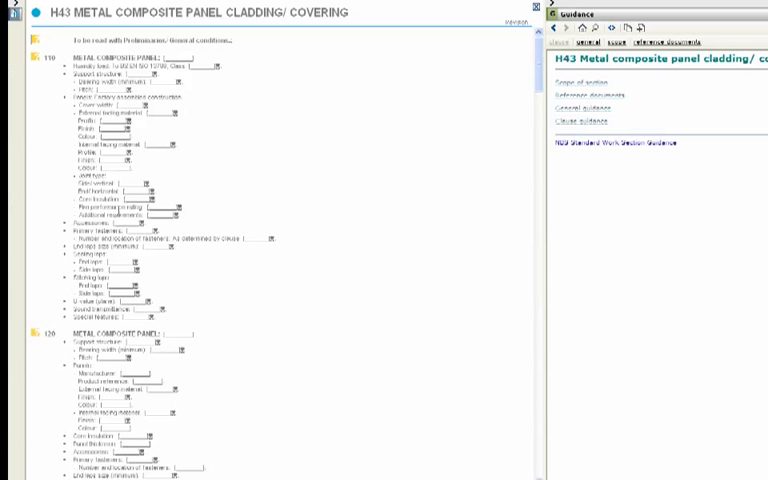
Fill clause 120 support structure with galvanised steel Zed purlins and bearing width 40 mm
{"action": "scroll", "scroll_direction": "down", "scroll_amount": 3}
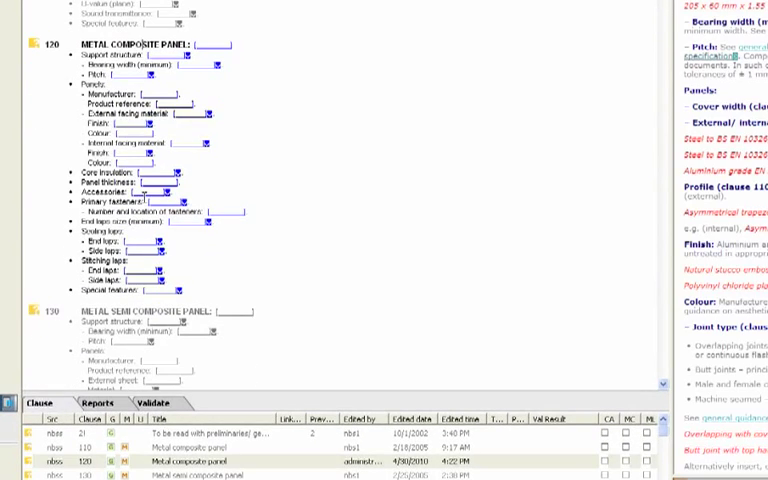
{"action": "mouse_move", "coordinate": [253, 76]}
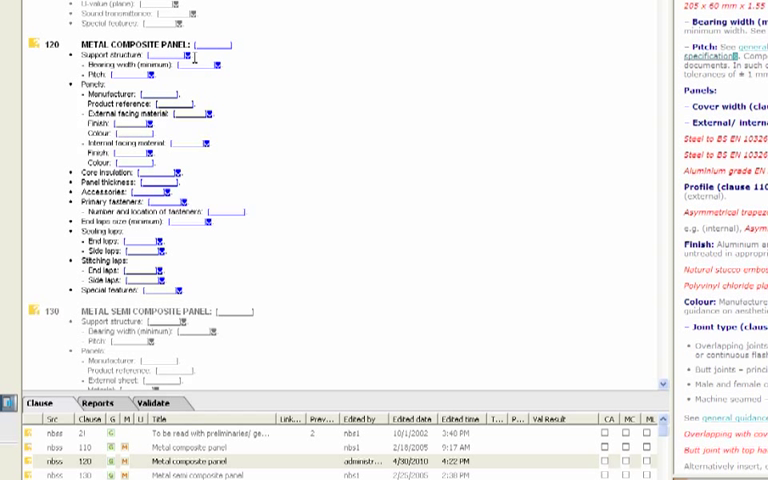
{"action": "left_click", "coordinate": [195, 54]}
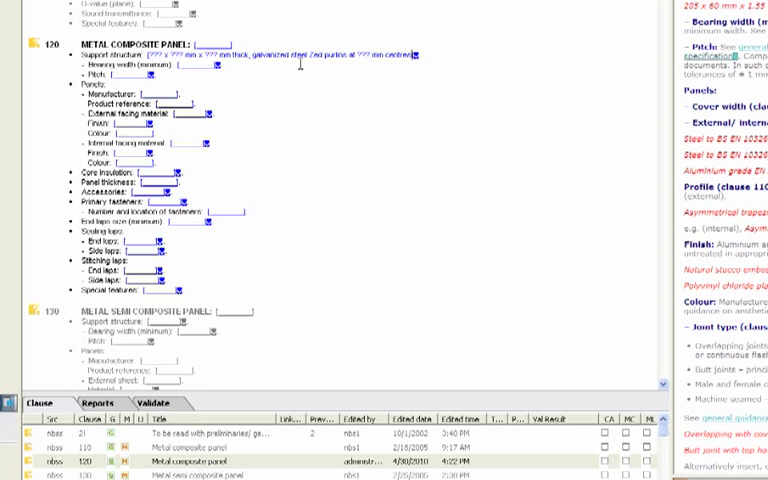
{"action": "left_click", "coordinate": [210, 65]}
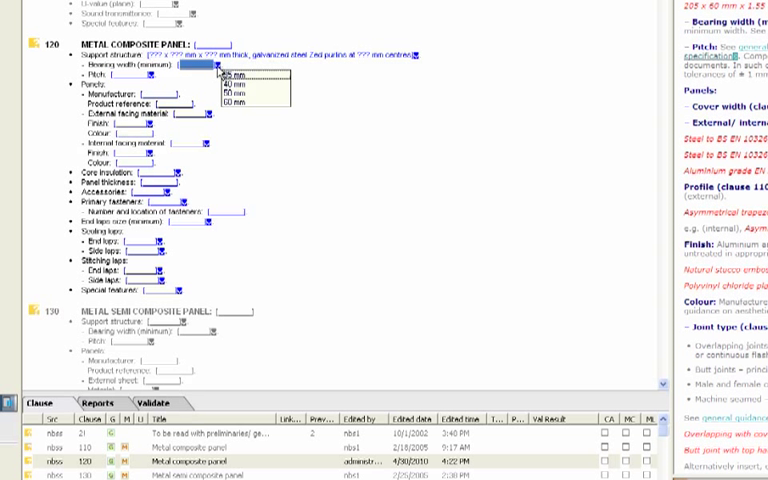
{"action": "left_click", "coordinate": [234, 85]}
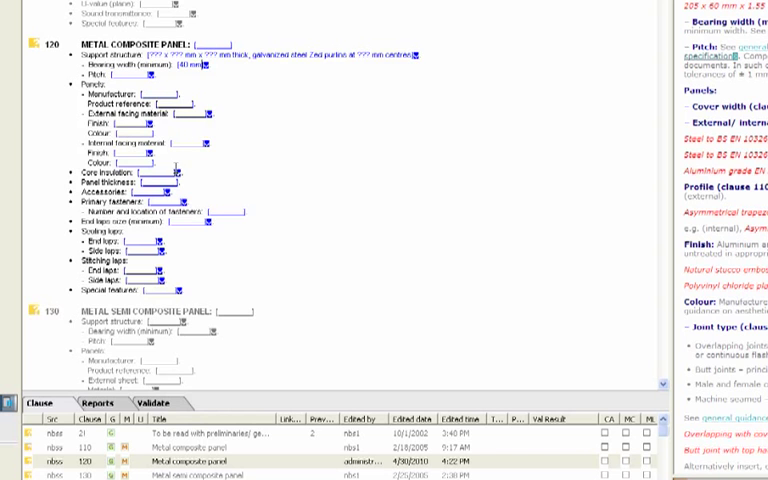
{"action": "left_click", "coordinate": [172, 175]}
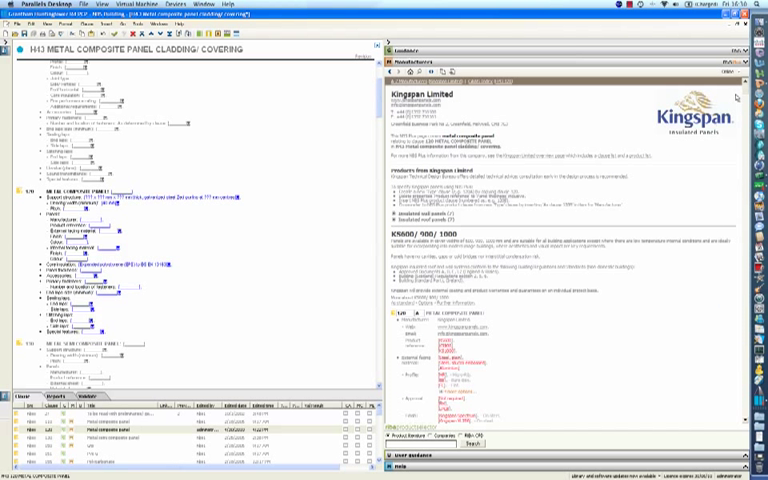
Add Kingspan Optimo wall cladding panels from the Manufacturers list as H43 120A
{"action": "scroll", "scroll_direction": "down", "scroll_amount": 3}
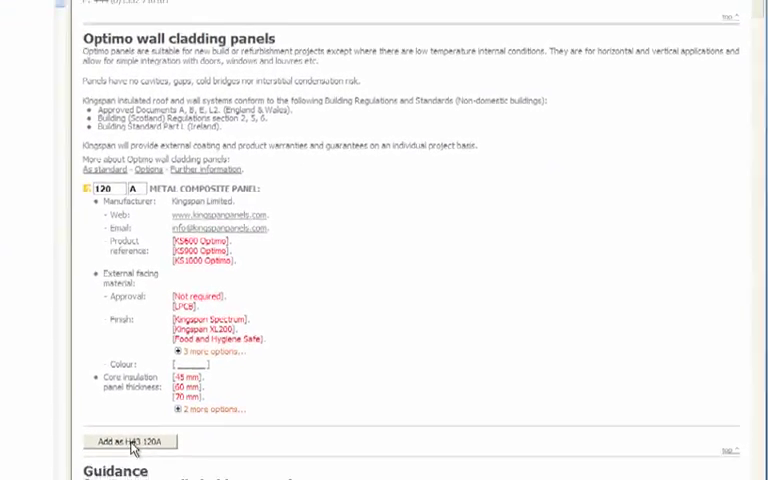
{"action": "left_click", "coordinate": [128, 442]}
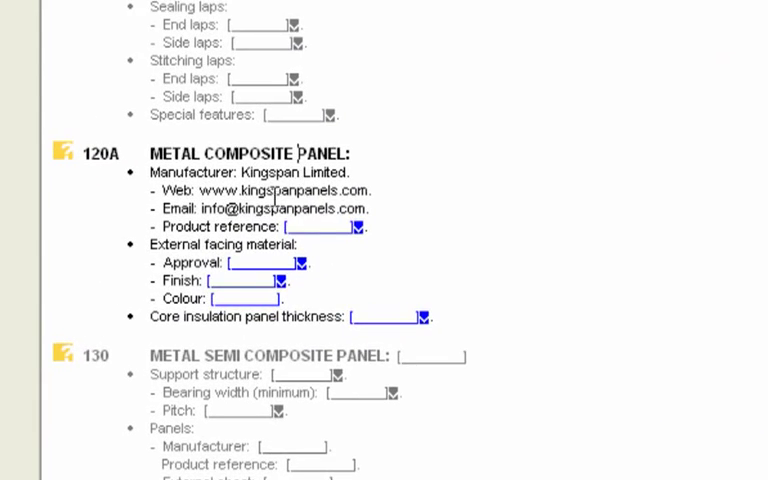
Set clause 120A product reference to KS600 Optimo and facing approval to Not required
{"action": "left_click", "coordinate": [352, 227]}
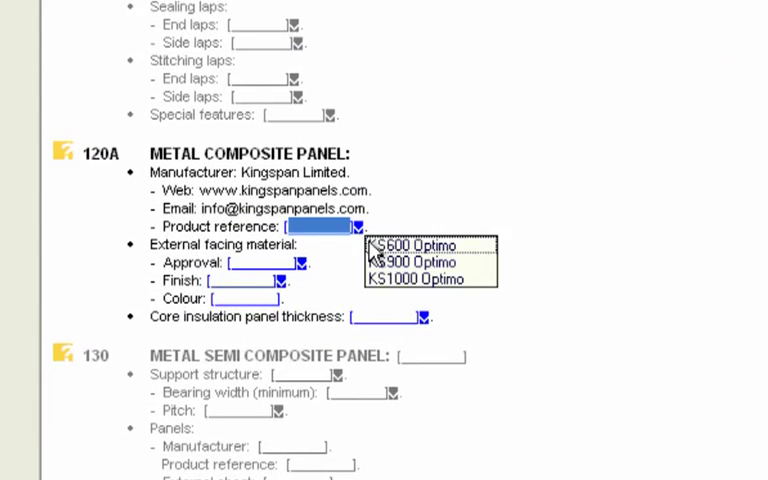
{"action": "left_click", "coordinate": [408, 245]}
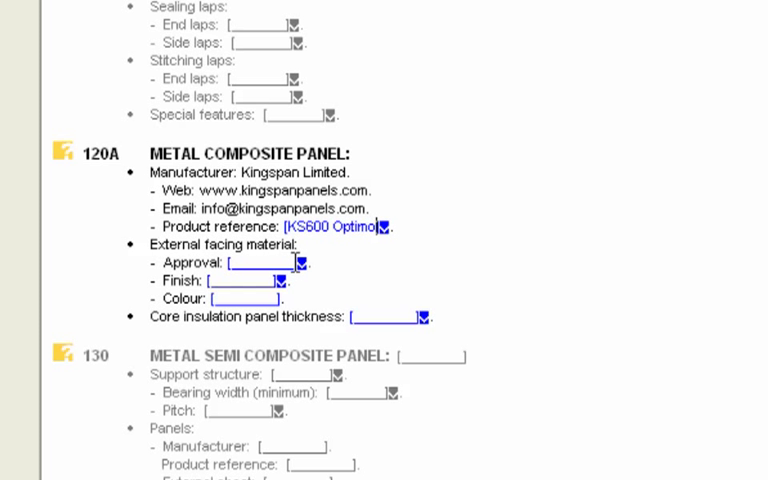
{"action": "left_click", "coordinate": [302, 262]}
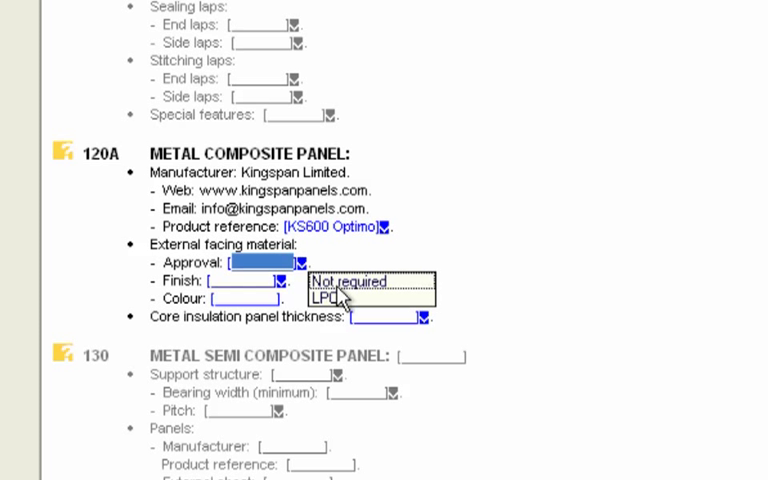
{"action": "left_click", "coordinate": [347, 281]}
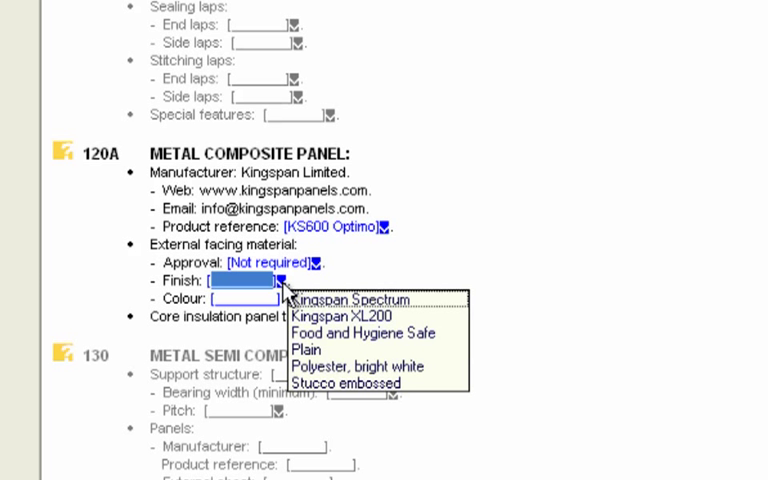
Enter light Grey as facing colour, choose 60 mm core thickness, and check clause status
{"action": "left_click", "coordinate": [337, 315]}
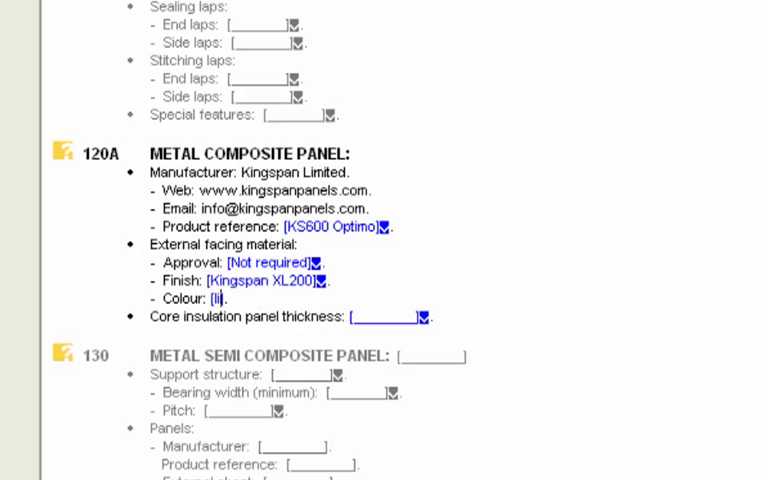
{"action": "type", "text": "light G"}
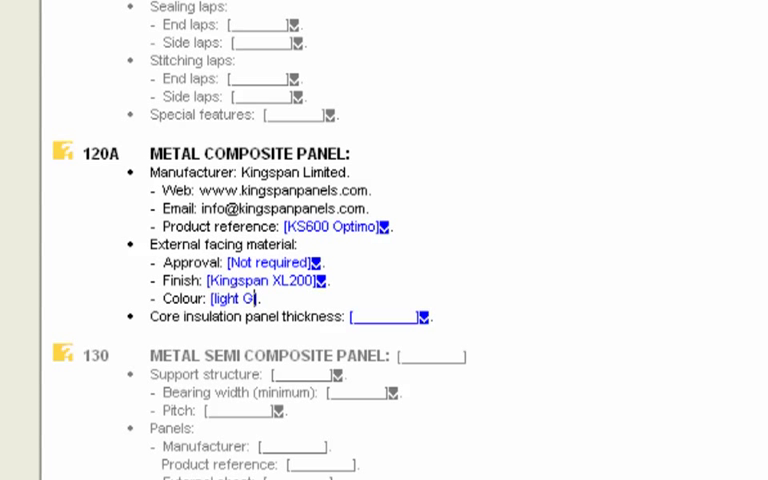
{"action": "type", "text": "rey"}
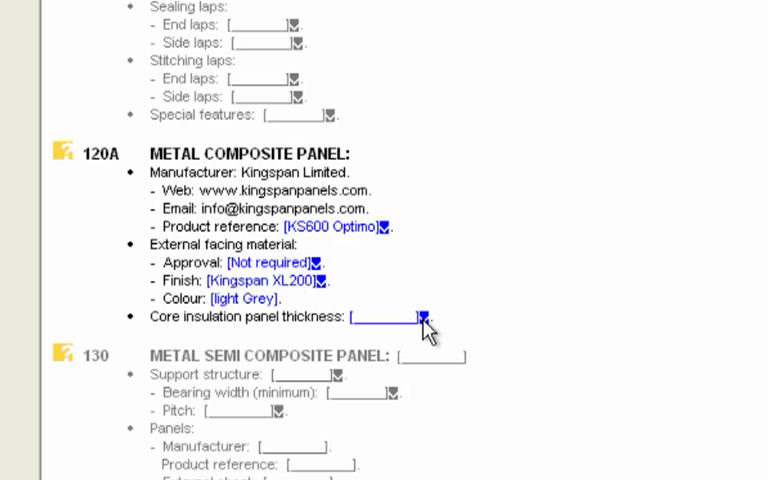
{"action": "left_click", "coordinate": [419, 317]}
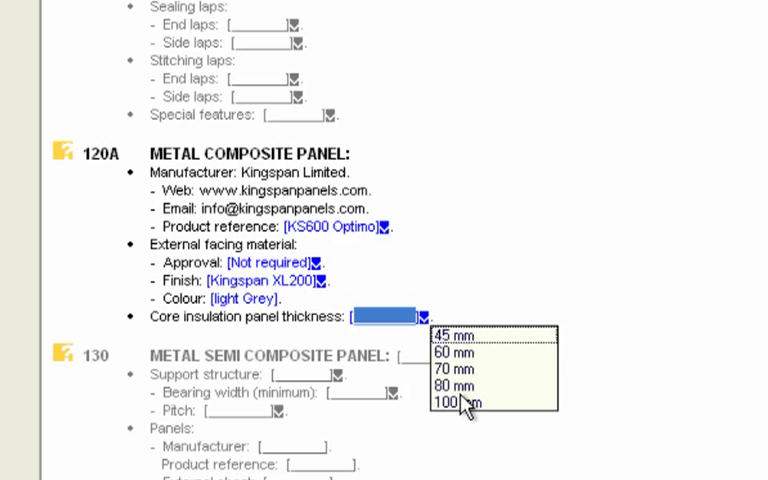
{"action": "left_click", "coordinate": [452, 353]}
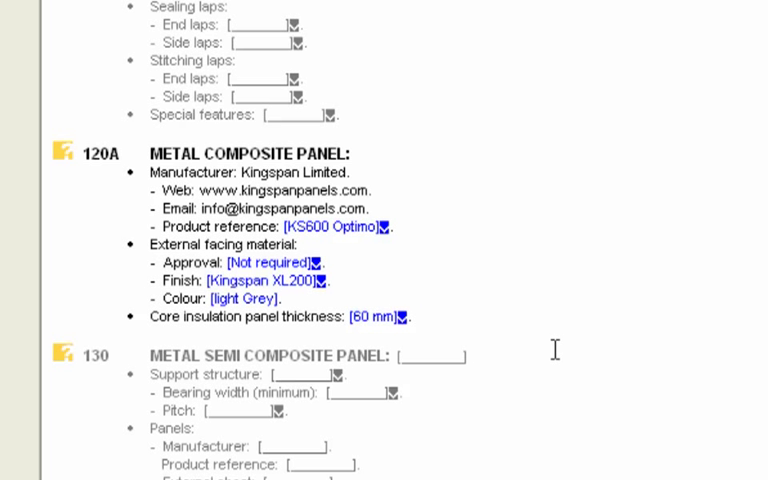
{"action": "left_click", "coordinate": [63, 154]}
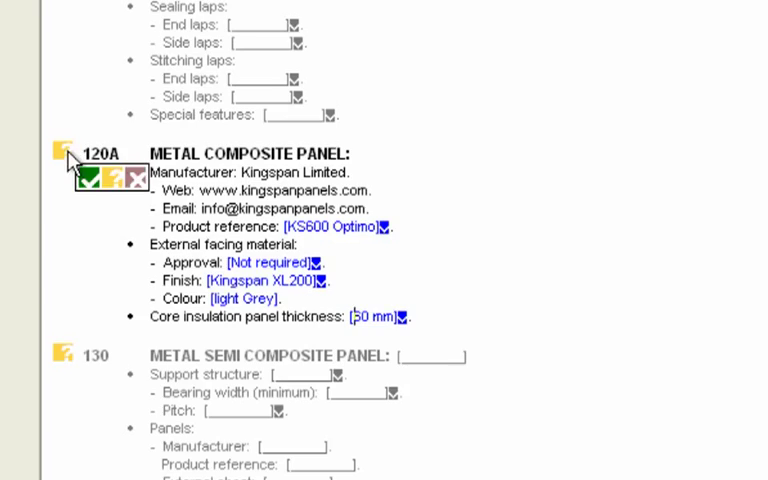
{"action": "scroll", "scroll_direction": "down", "scroll_amount": 3}
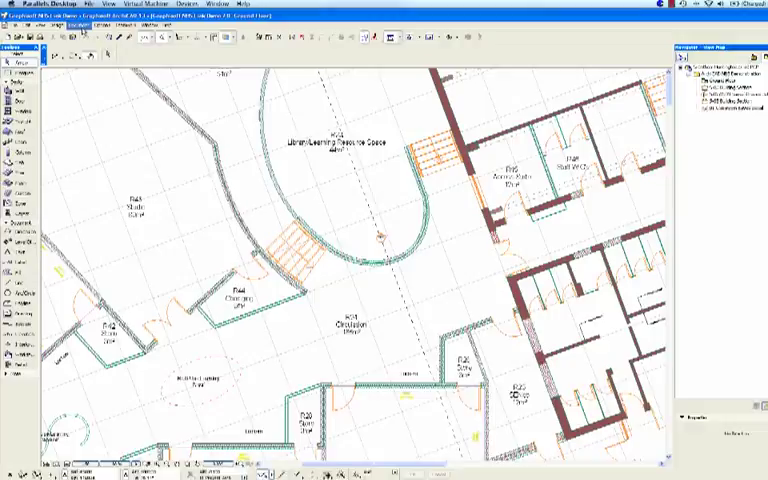
Select the Grantham Huntingtower Rd PCP.spec file through NBS Annotation > Select Specification
{"action": "left_click", "coordinate": [163, 33]}
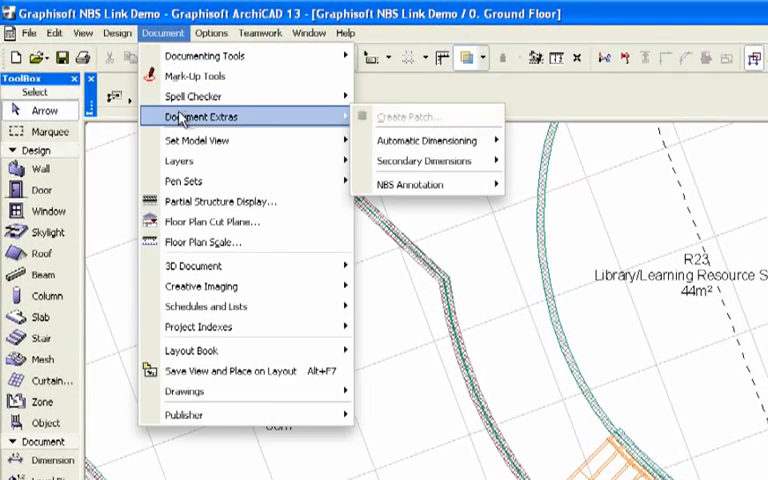
{"action": "left_click", "coordinate": [410, 184]}
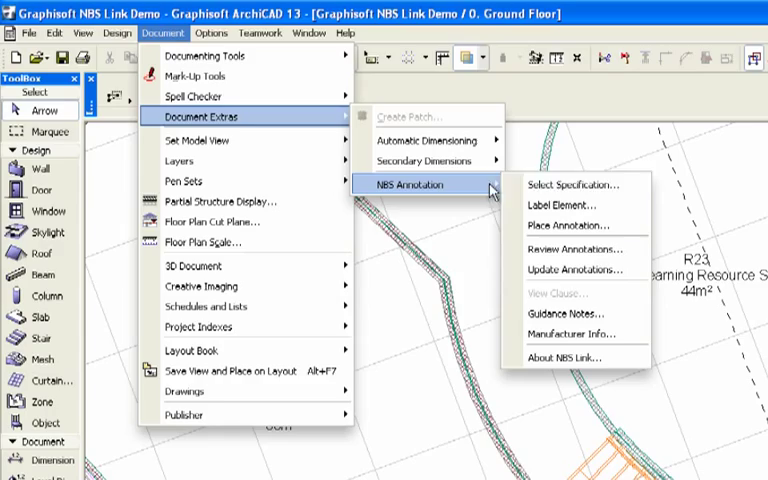
{"action": "mouse_move", "coordinate": [578, 184]}
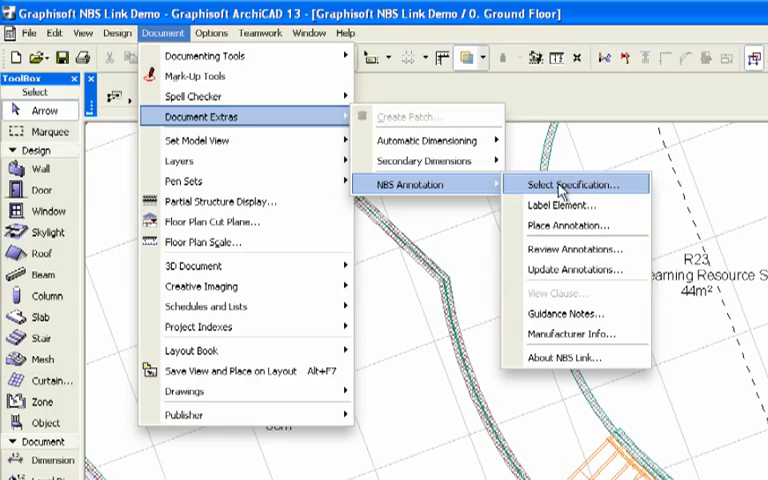
{"action": "left_click", "coordinate": [575, 184]}
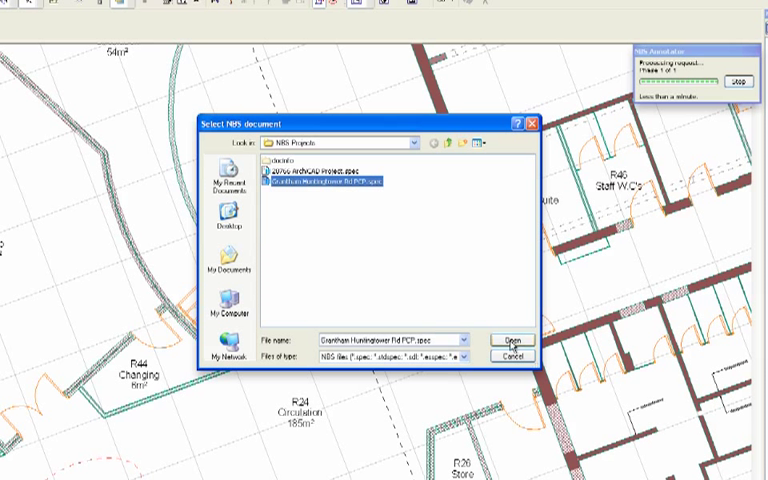
{"action": "left_click", "coordinate": [511, 339]}
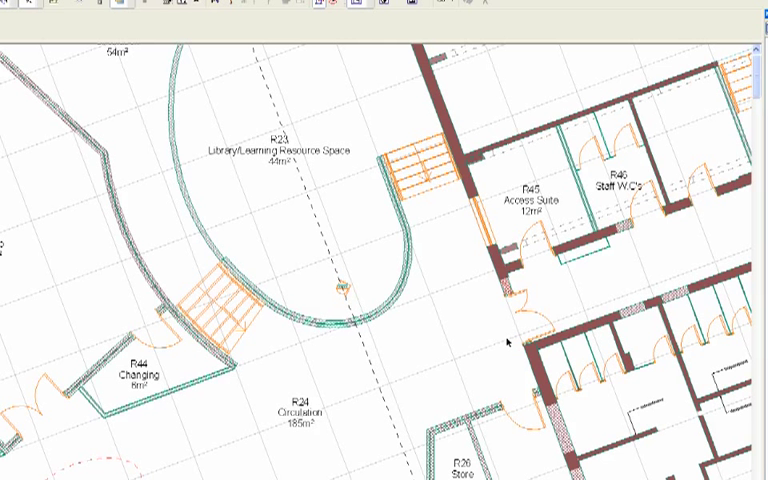
{"action": "mouse_move", "coordinate": [466, 336]}
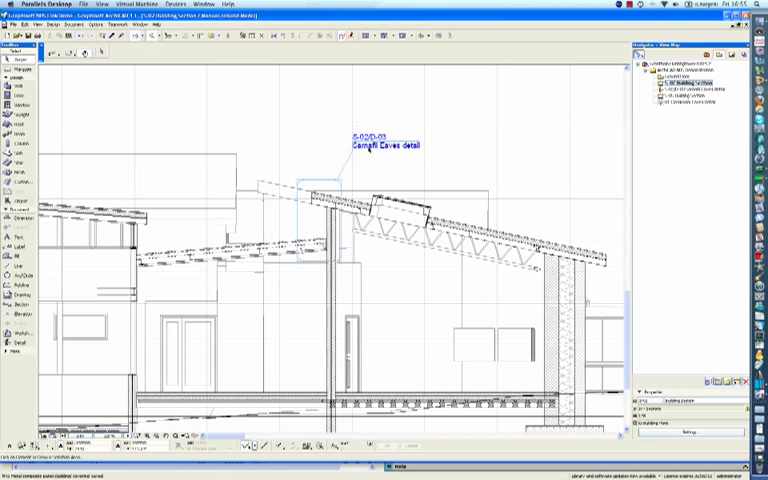
{"action": "mouse_move", "coordinate": [611, 115]}
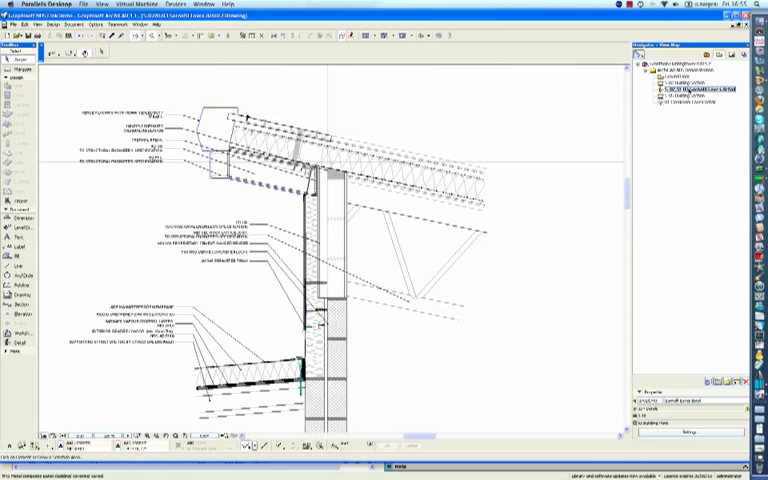
{"action": "mouse_move", "coordinate": [470, 180]}
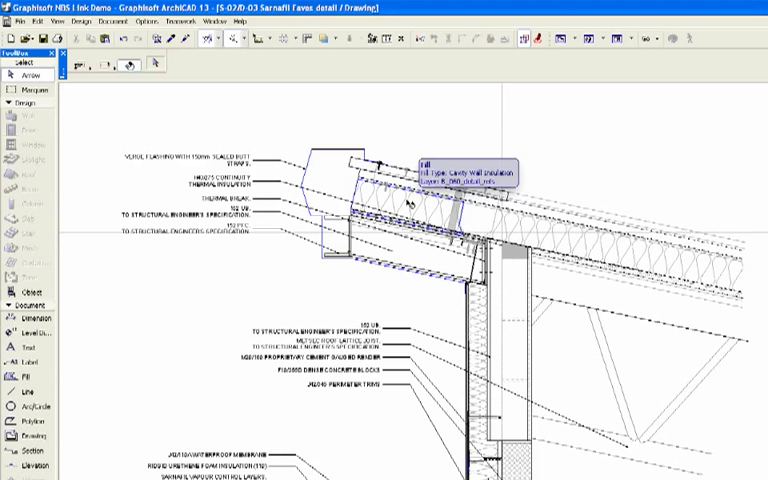
Select the roof panel fill and label it with NBS clause H43/120
{"action": "left_click", "coordinate": [405, 200]}
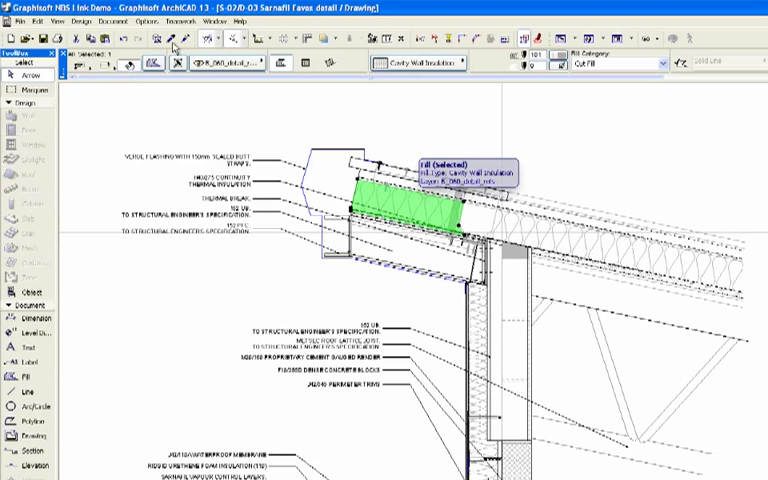
{"action": "left_click", "coordinate": [120, 22]}
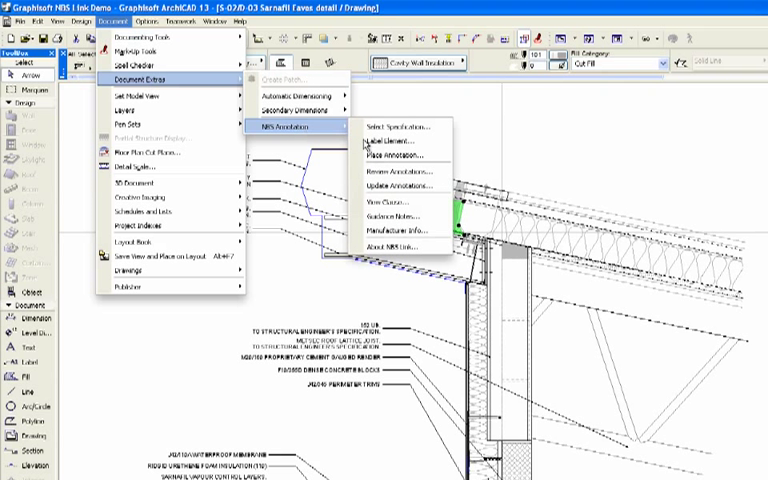
{"action": "mouse_move", "coordinate": [400, 156]}
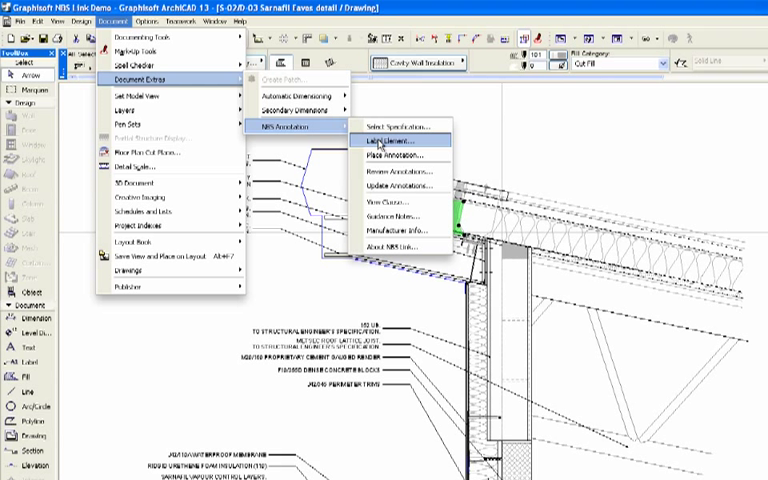
{"action": "left_click", "coordinate": [390, 140]}
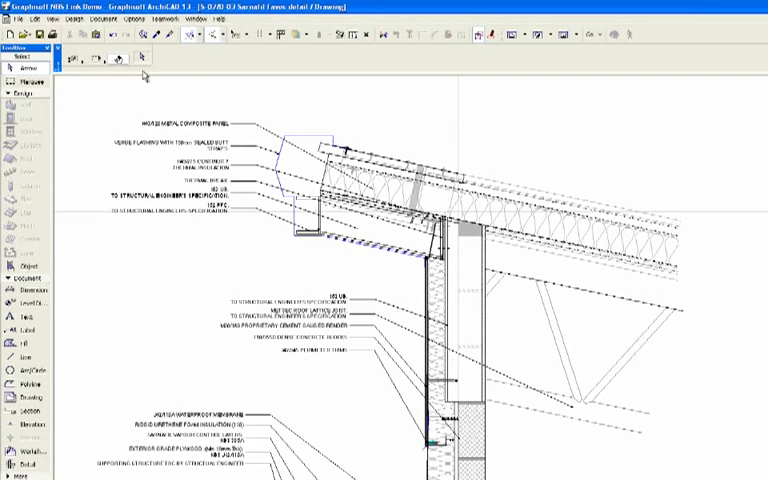
{"action": "left_click", "coordinate": [121, 17]}
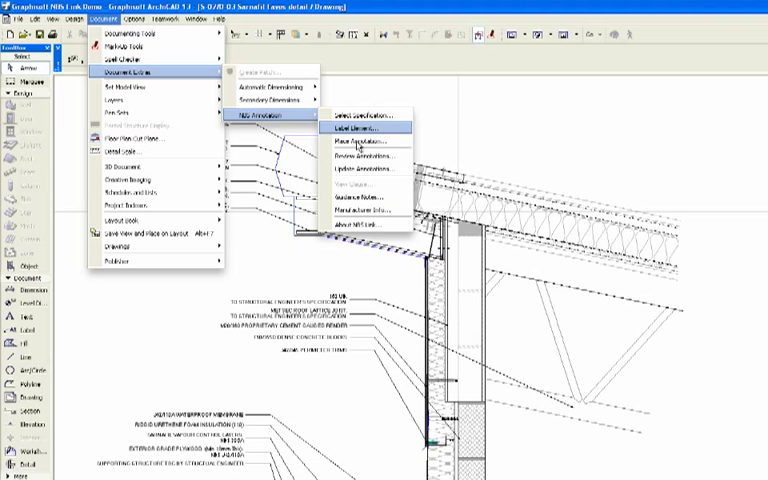
{"action": "left_click", "coordinate": [368, 128]}
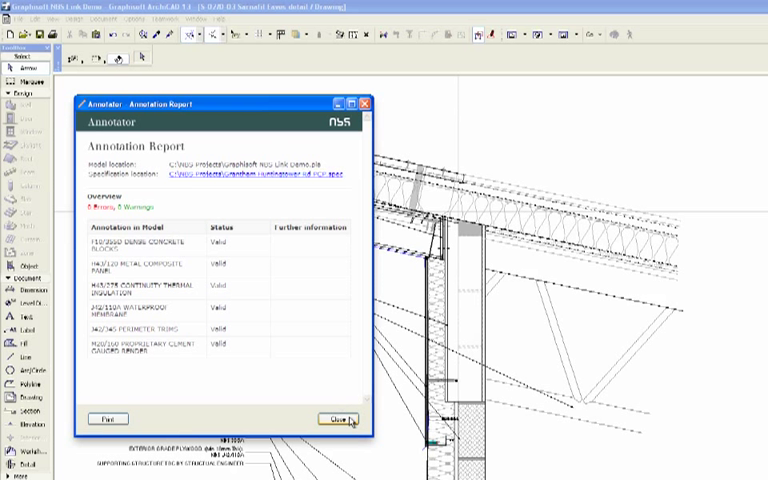
{"action": "left_click", "coordinate": [335, 418]}
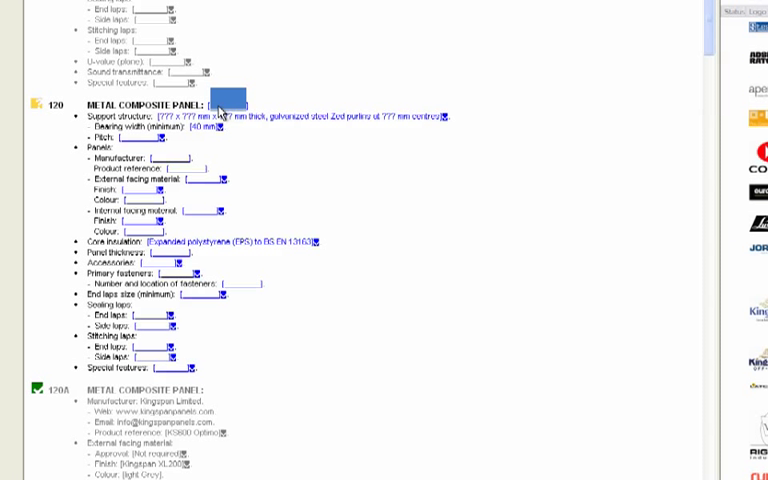
Append the note [COVERING TO ALL BUILDINGS] to the clause 120 title
{"action": "type", "text": "[COVER]"}
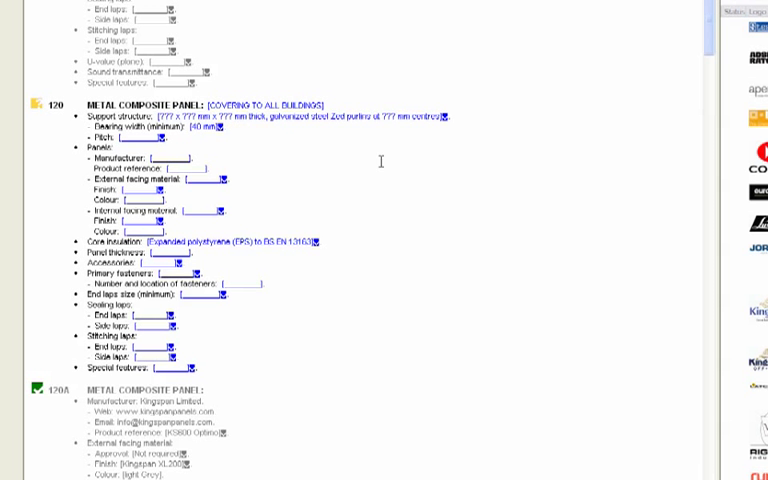
{"action": "mouse_move", "coordinate": [381, 161]}
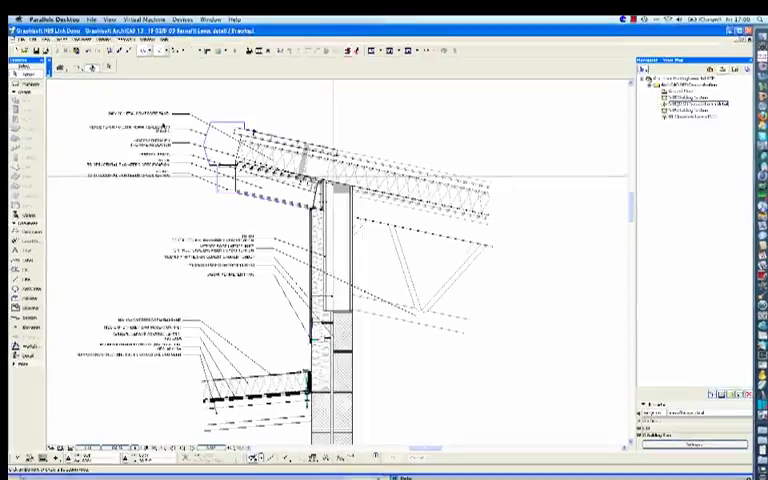
List NBS annotation updates and select the eaves detail entry for the Metal Composite Panel clause
{"action": "left_click", "coordinate": [42, 18]}
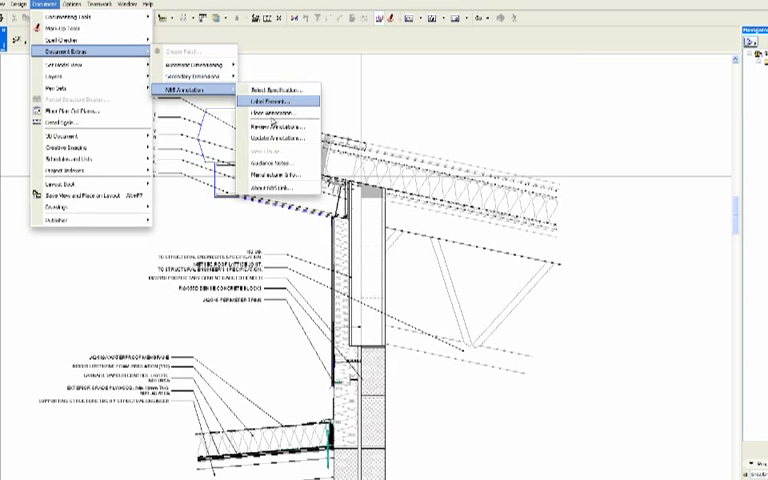
{"action": "left_click", "coordinate": [285, 100]}
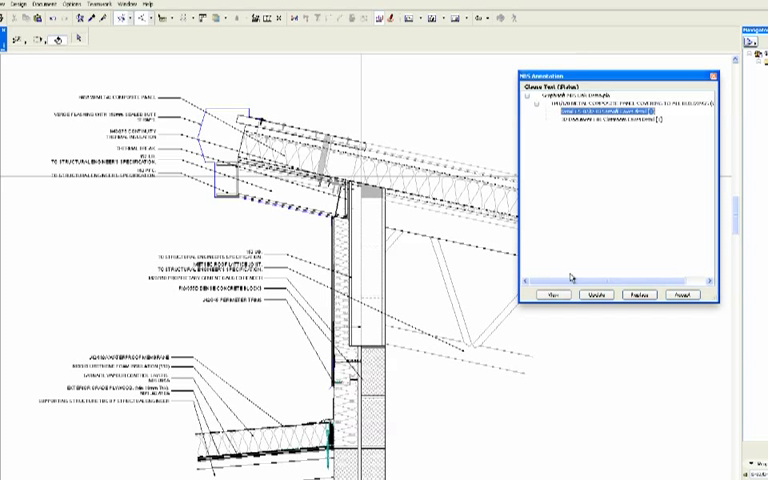
{"action": "left_click", "coordinate": [551, 294]}
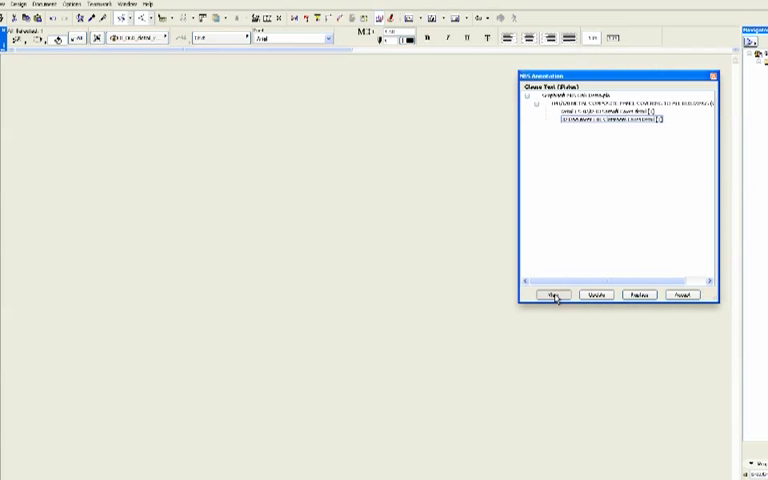
Locate the H43/120 Metal Composite Panel label in the eaves detail and confirm its update
{"action": "left_click", "coordinate": [552, 294]}
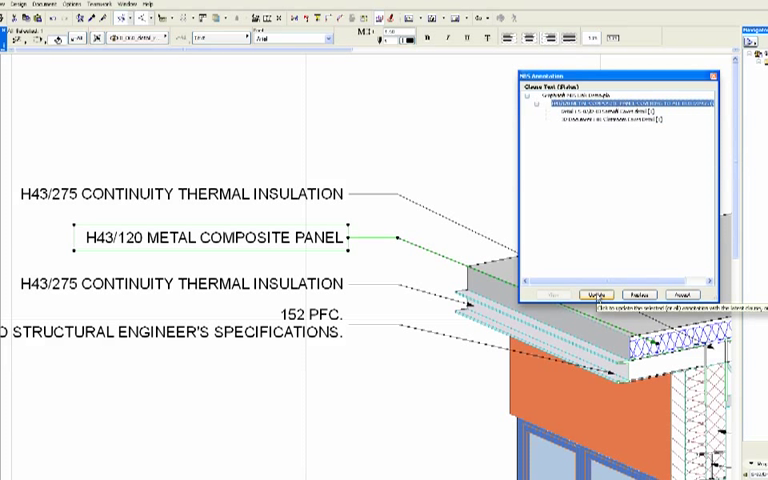
{"action": "left_click", "coordinate": [597, 294]}
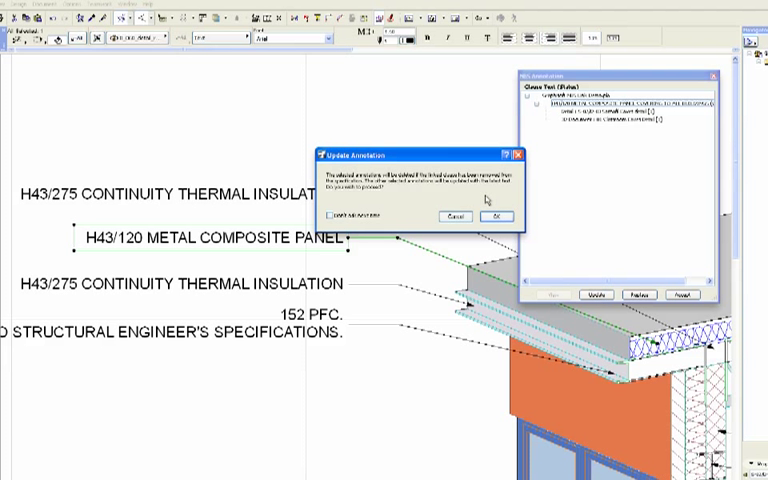
{"action": "left_click", "coordinate": [494, 217]}
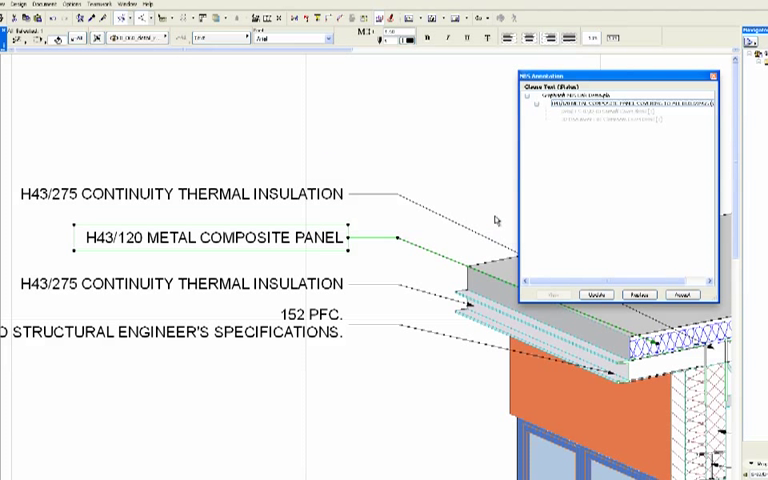